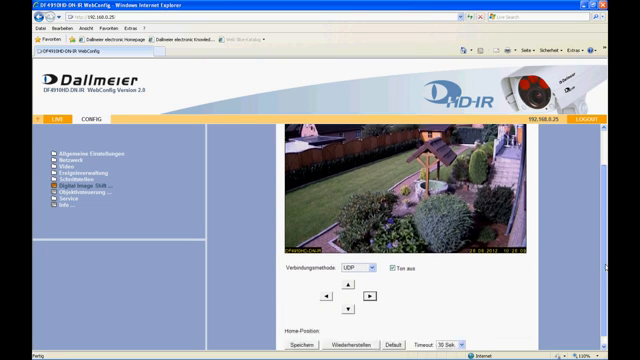
Step: Navigate the camera settings menu to the Privacy Zones (Privatzonen) page
{"action": "left_click", "coordinate": [296, 348]}
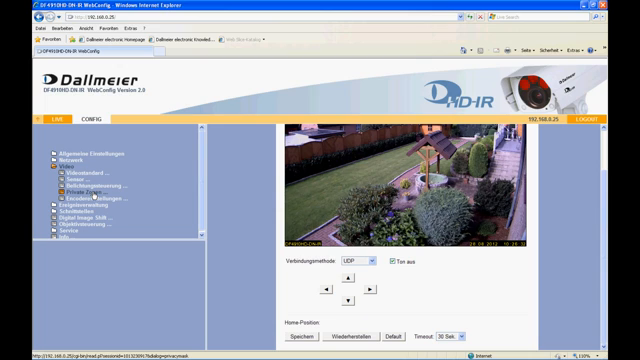
{"action": "left_click", "coordinate": [80, 200]}
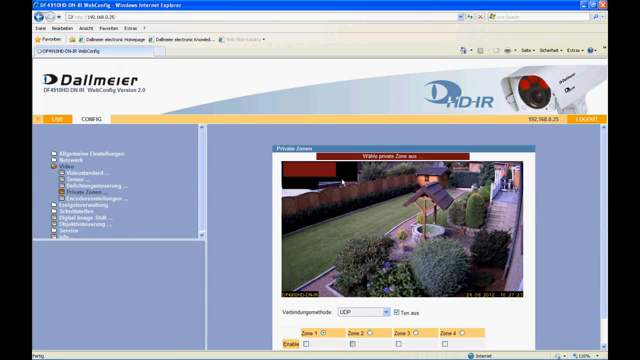